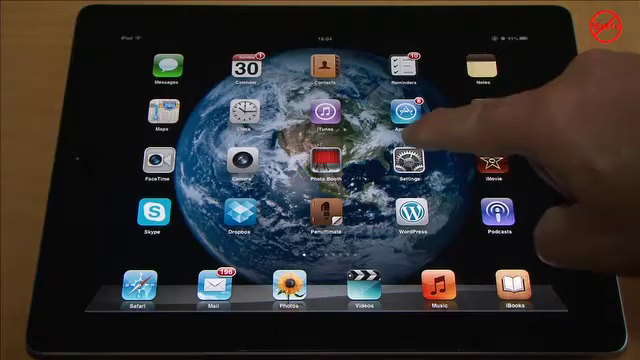
# - Show the Mail, Contacts, Calendars settings listing the configured mail accounts
pyautogui.click(418, 168)
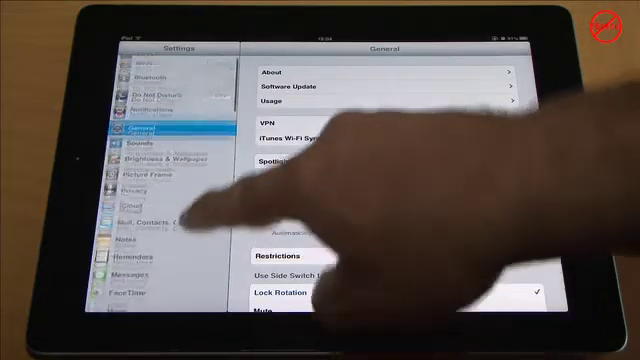
pyautogui.click(170, 218)
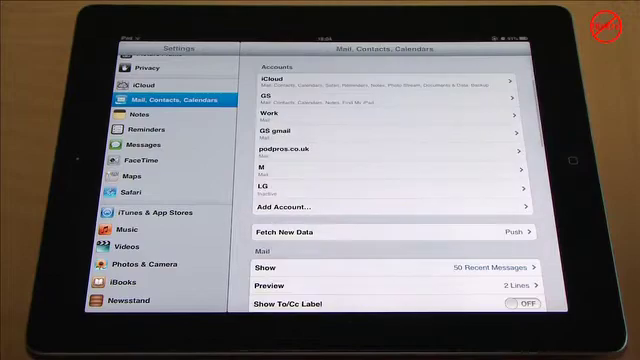
# - Switch signatures to Per Account and begin typing 'jar' as the Work account's signature
pyautogui.scroll(-3)
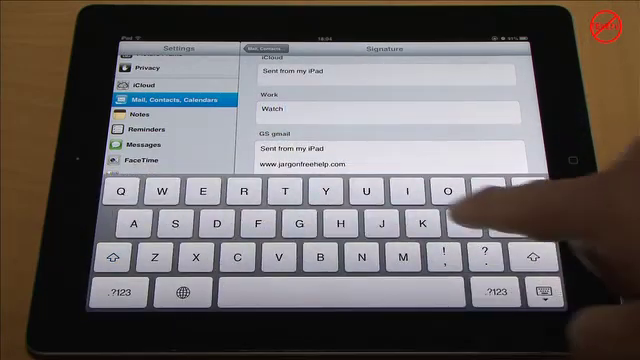
pyautogui.write('jarg')
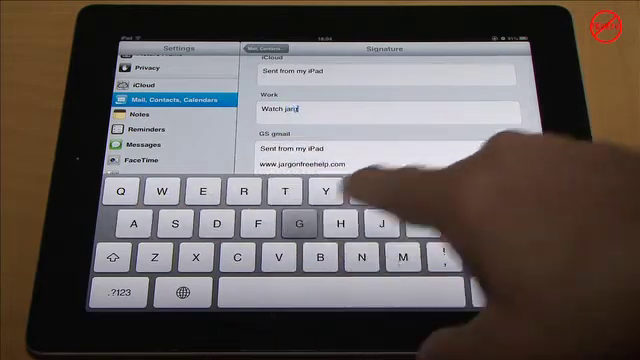